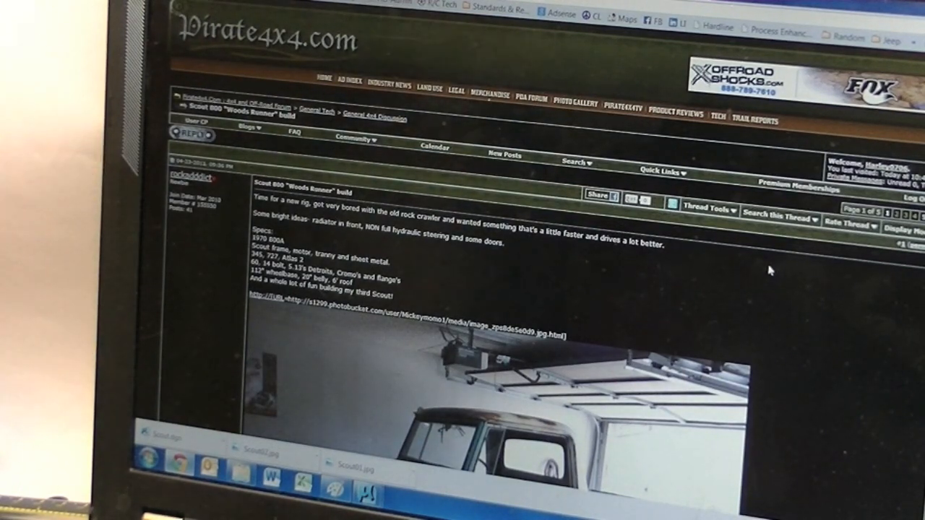
{"action": "scroll", "scroll_direction": "down", "scroll_amount": 3}
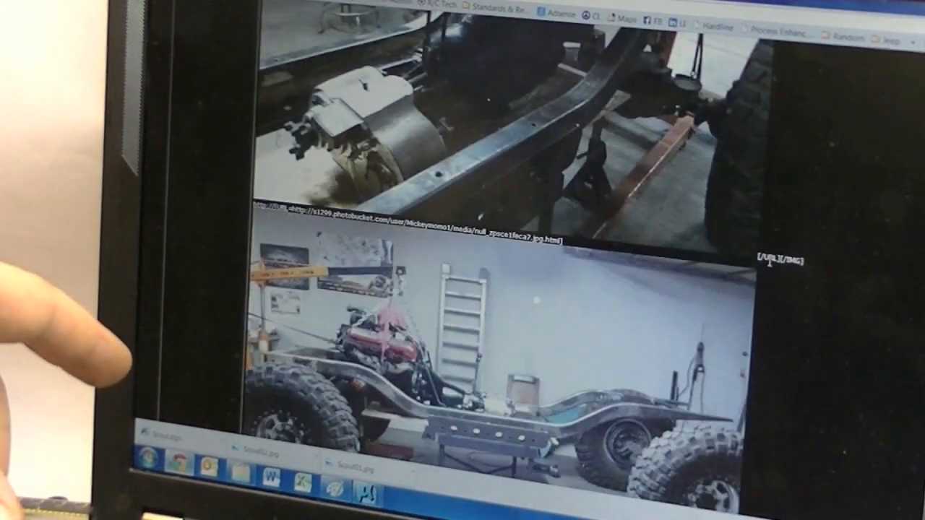
{"action": "scroll", "scroll_direction": "down", "scroll_amount": 3}
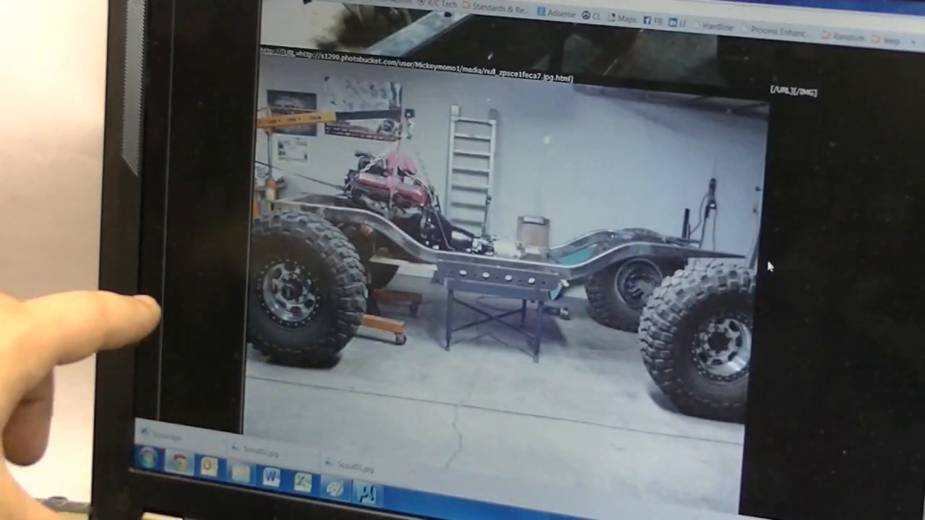